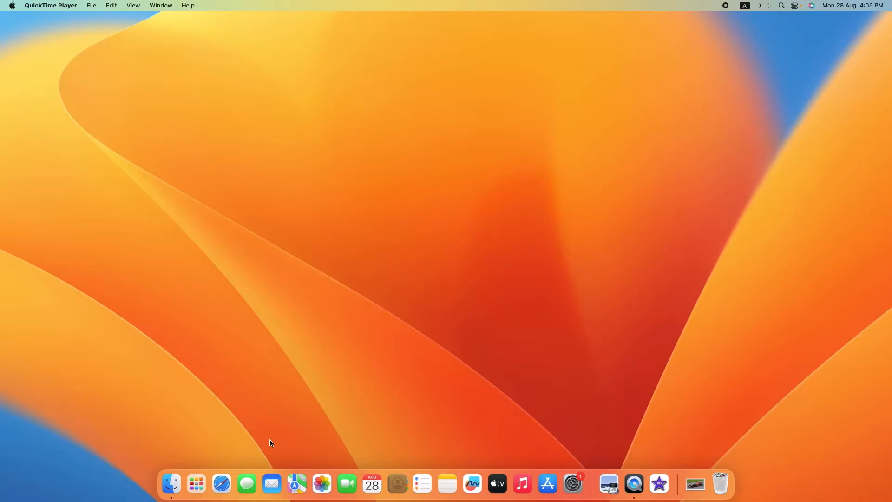
mouse_move(222, 484)
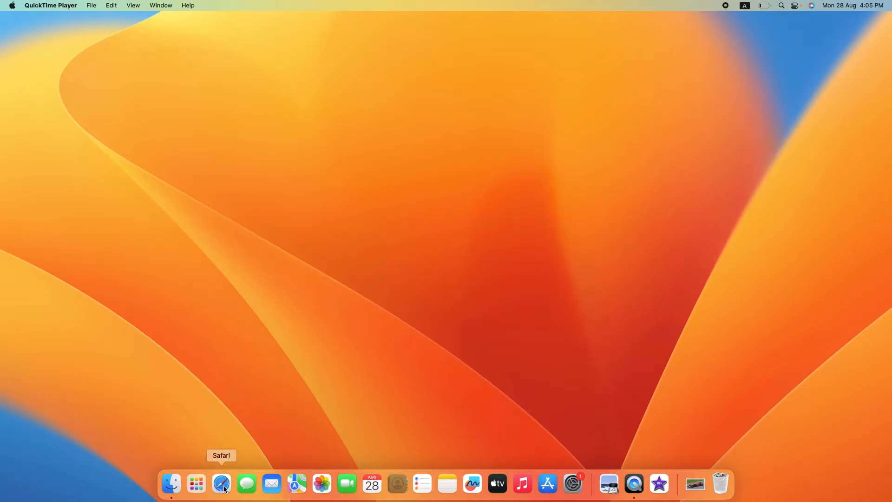
Step: Launch Safari from the Dock, opening its start page with Favourites and the Privacy Report
click(222, 484)
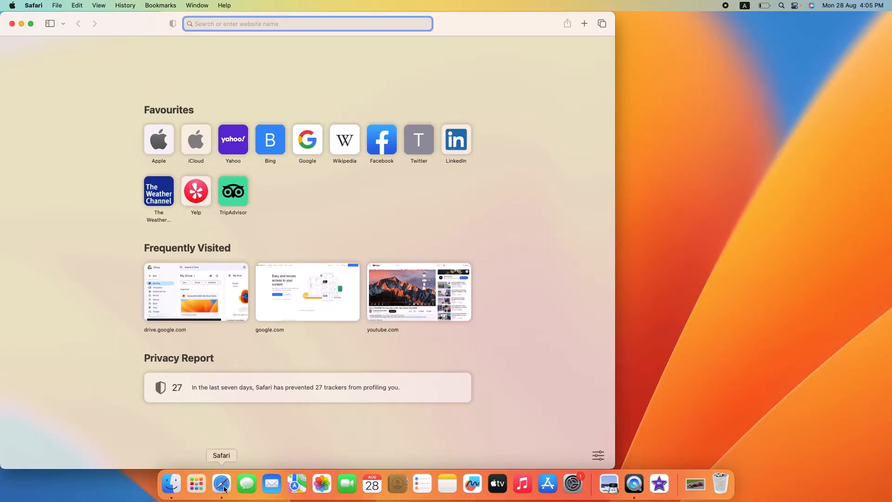
mouse_move(35, 73)
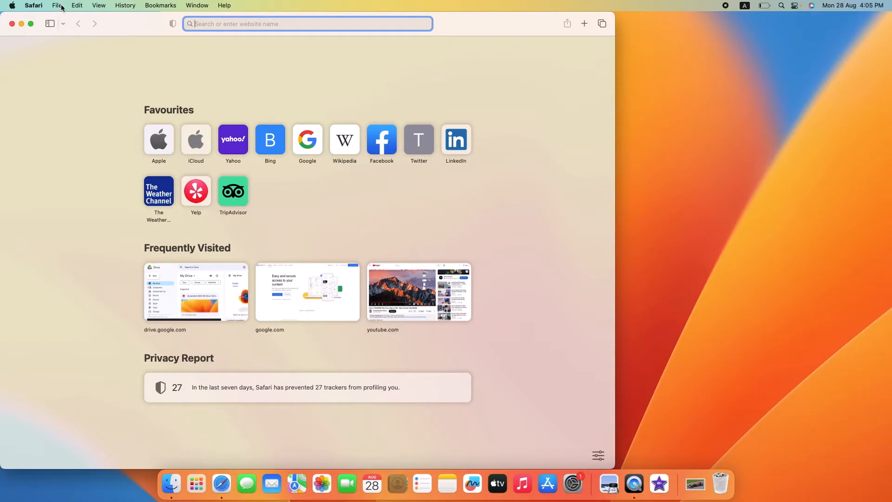
click(56, 5)
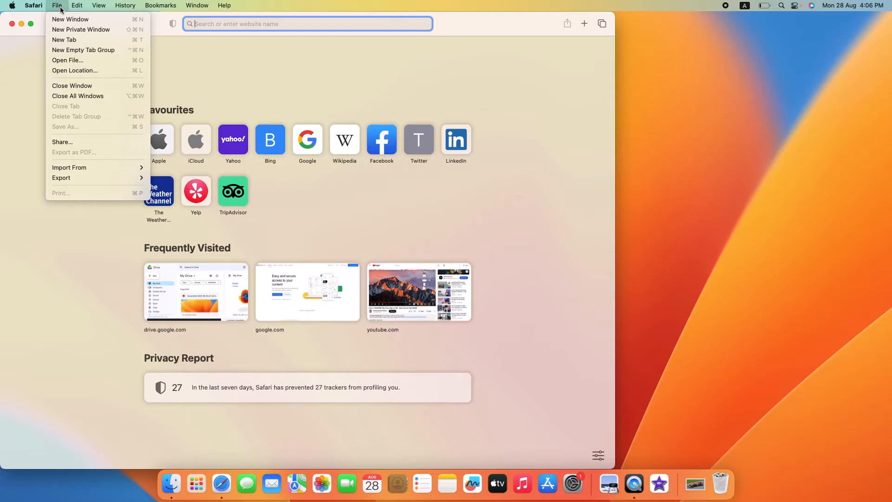
click(77, 5)
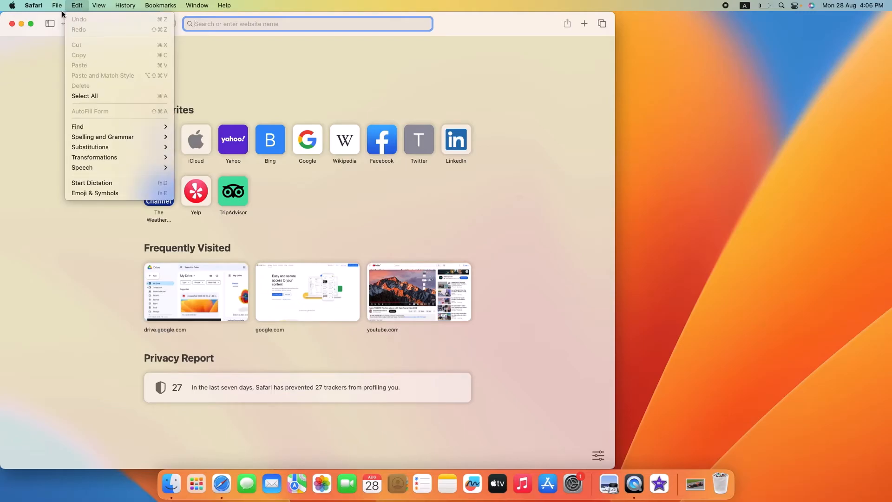